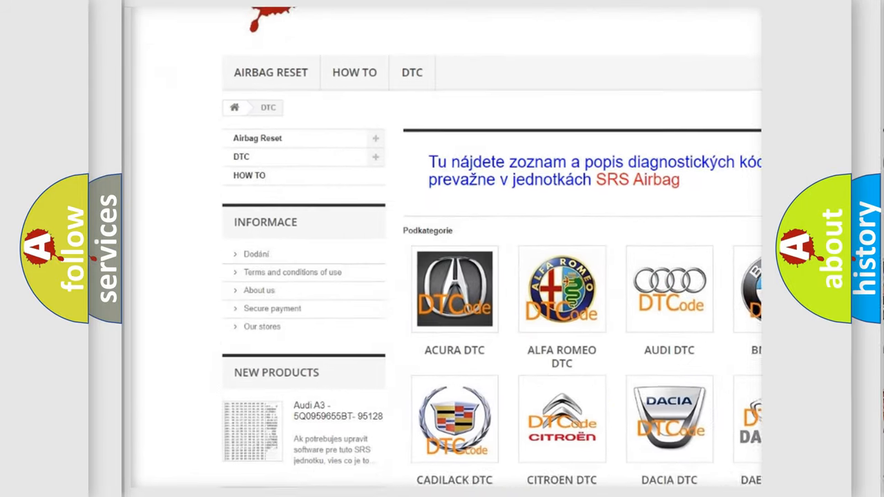
pyautogui.scroll(-3)
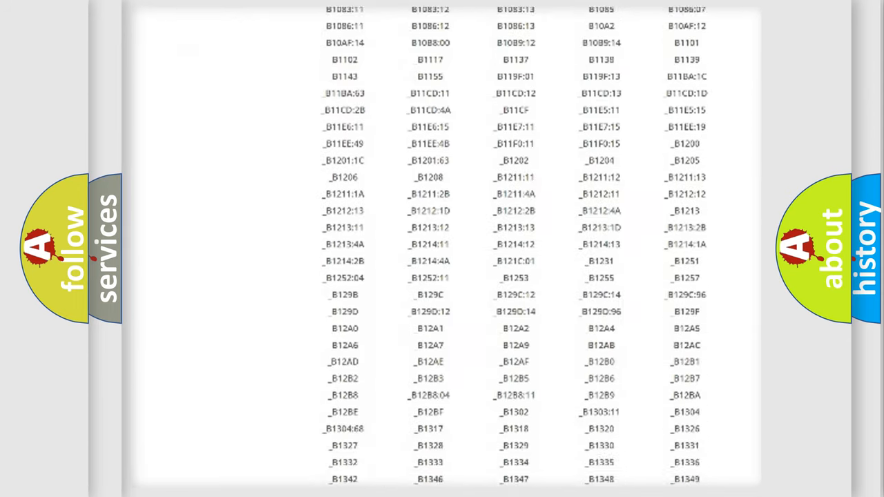
pyautogui.scroll(-3)
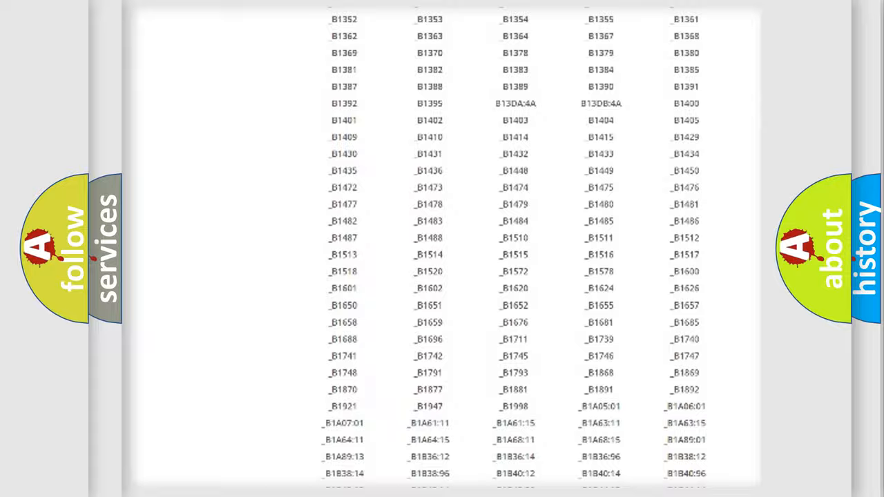